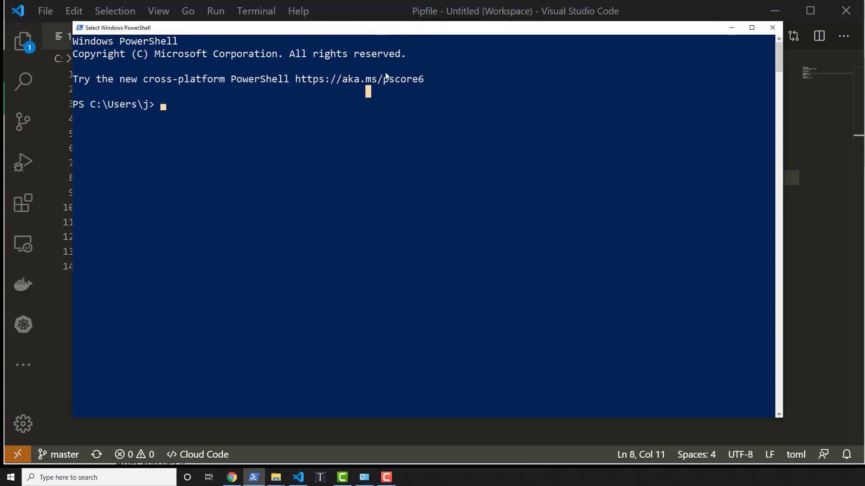
Change into the cfeproj folder under dev and list Pipfile, Pipfile.lock and requirements.txt
{"action": "type", "text": "cd dev"}
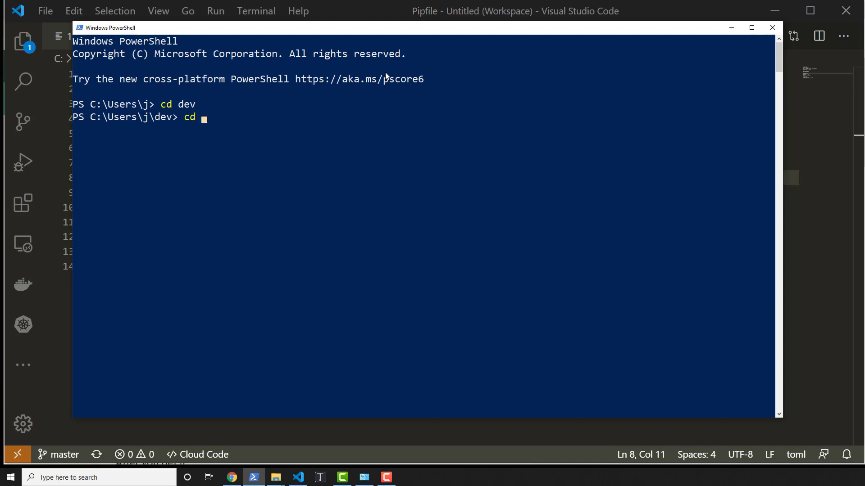
{"action": "type", "text": " cfeproj"}
{"action": "key", "text": "Return"}
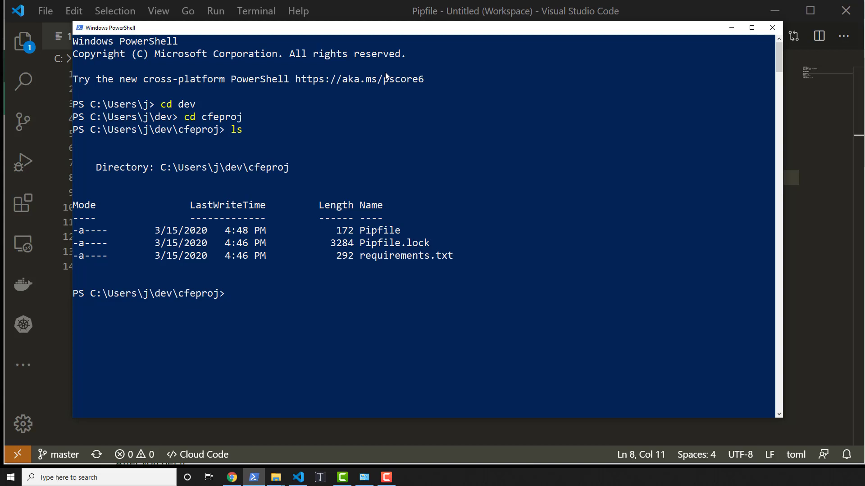
Draft django-admin startproject cfeproj . without running it, pointing out django-admin
{"action": "type", "text": "django-admin"}
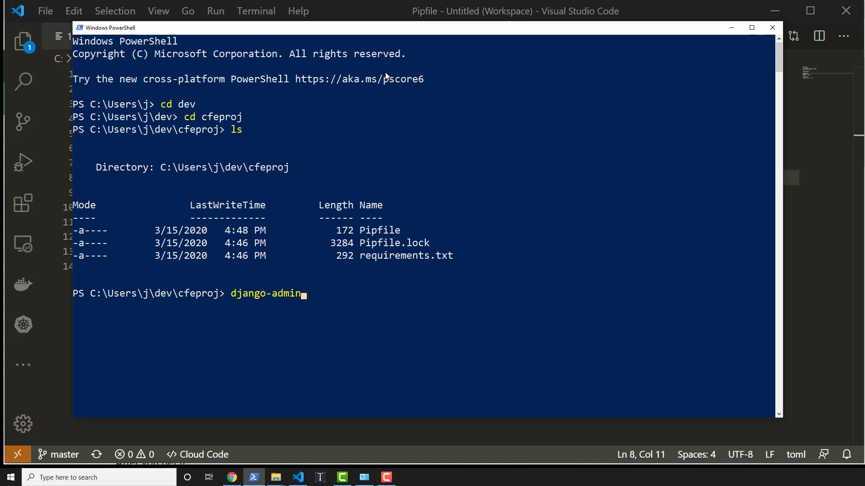
{"action": "type", "text": "startproject"}
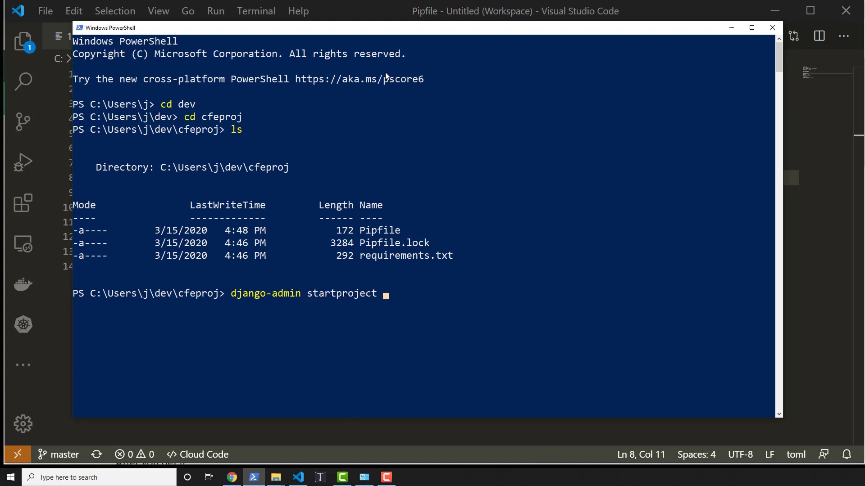
{"action": "type", "text": "cfeporj"}
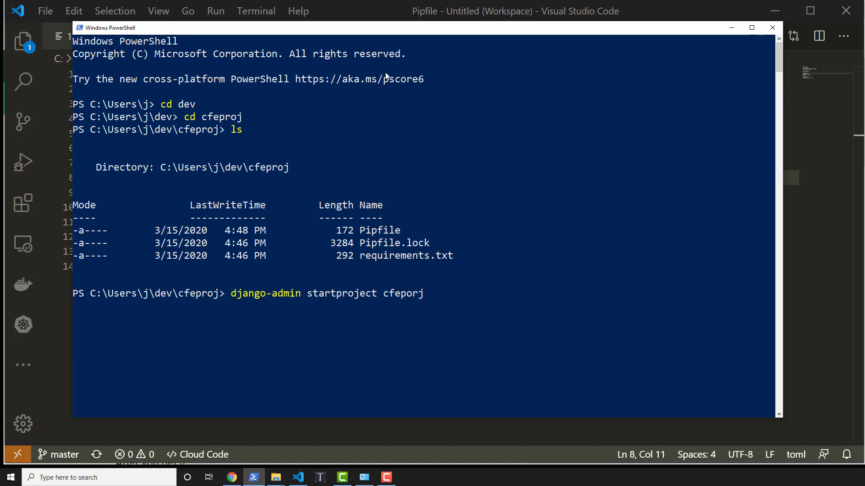
{"action": "type", "text": "."}
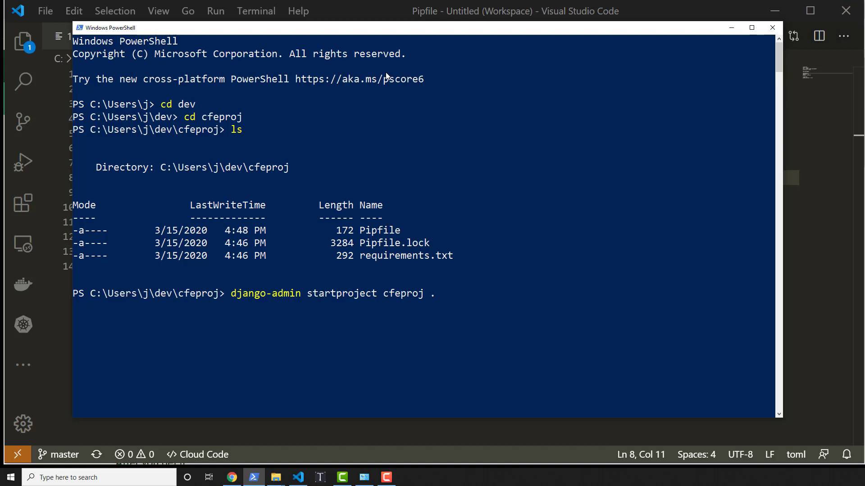
{"action": "mouse_move", "coordinate": [303, 298]}
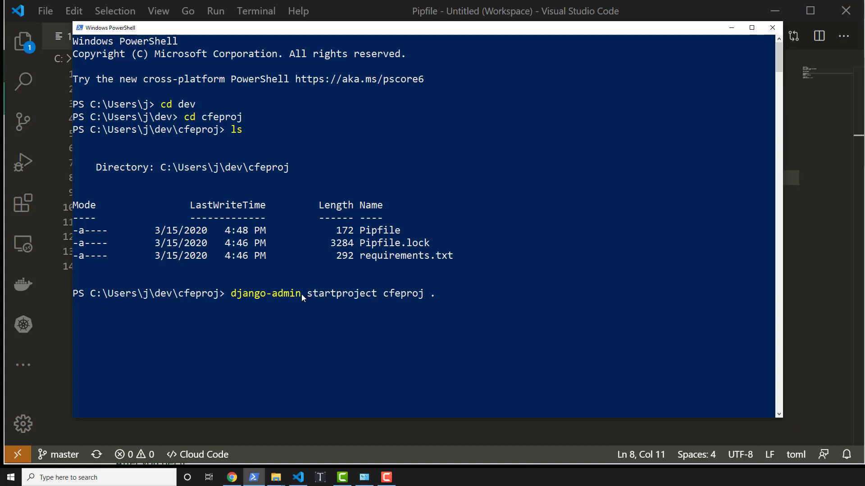
{"action": "double_click", "coordinate": [264, 292]}
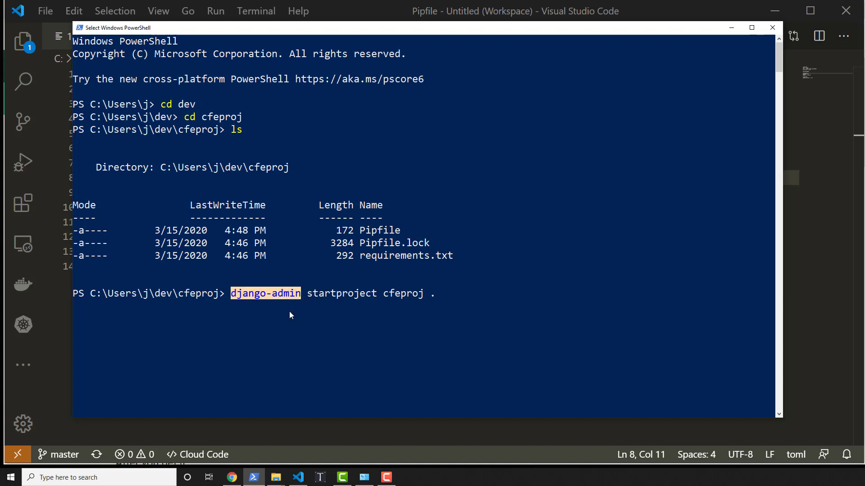
{"action": "mouse_move", "coordinate": [461, 252]}
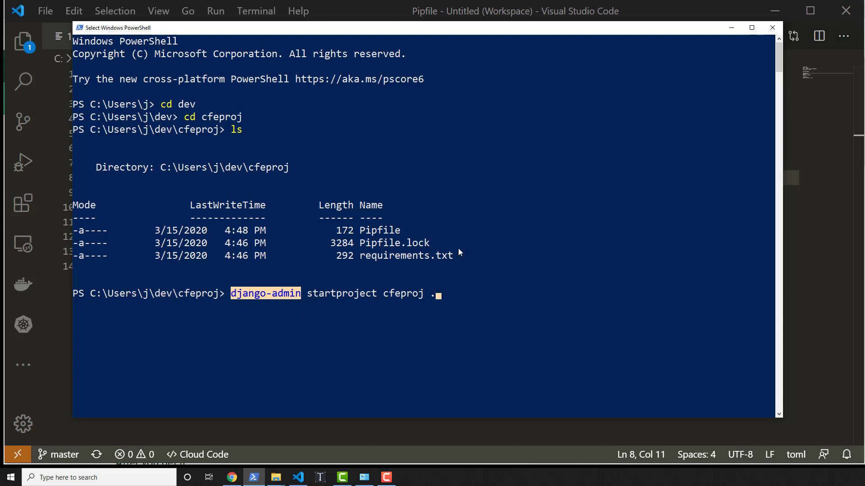
{"action": "mouse_move", "coordinate": [421, 208]}
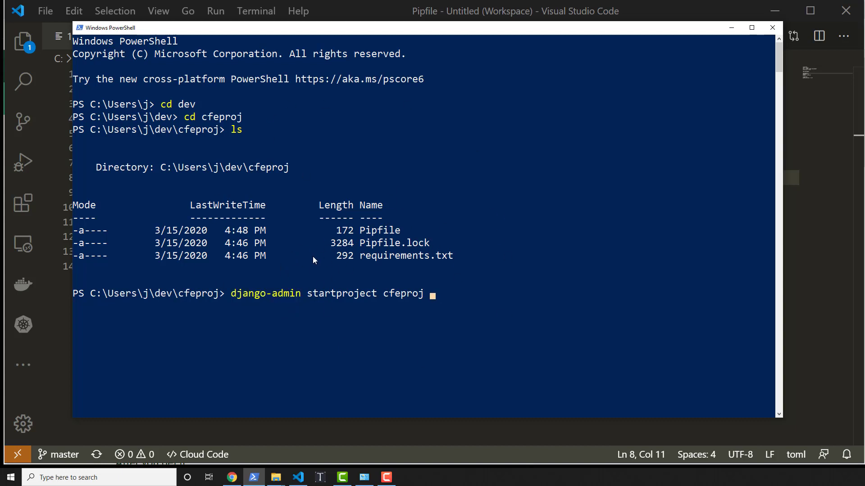
Discard the unrun command and enter the pipenv virtual environment shell
{"action": "key", "text": "Return"}
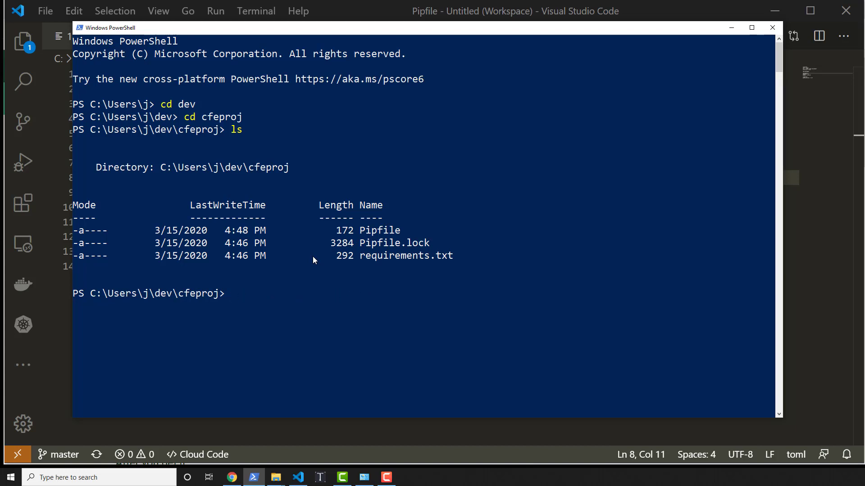
{"action": "type", "text": "pipenv shell"}
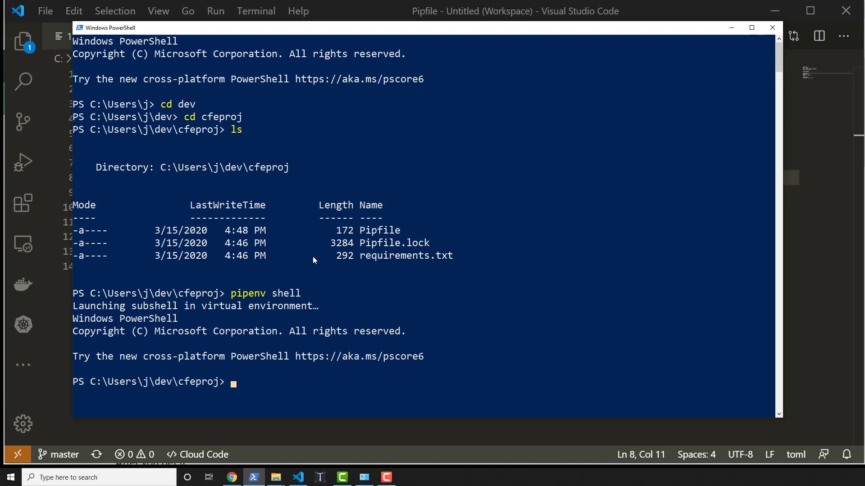
Create the Django project cfehome in the current folder with django-admin startproject cfehome
{"action": "type", "text": "django-admin s"}
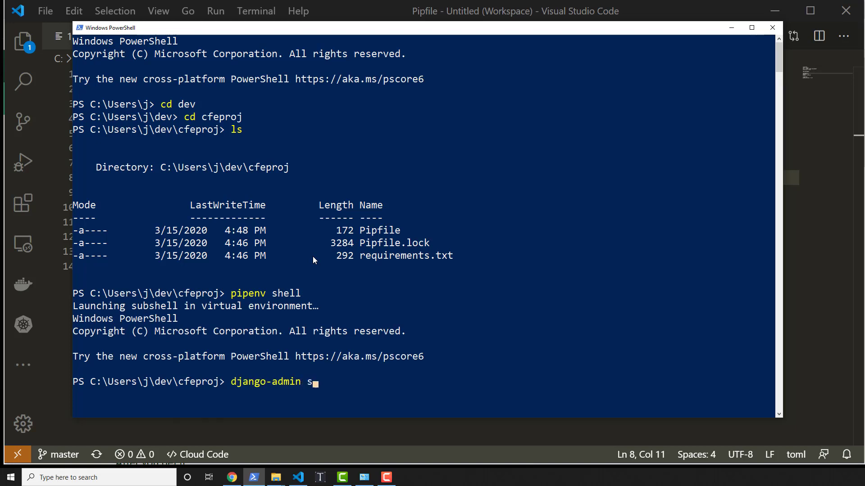
{"action": "type", "text": "tartproject"}
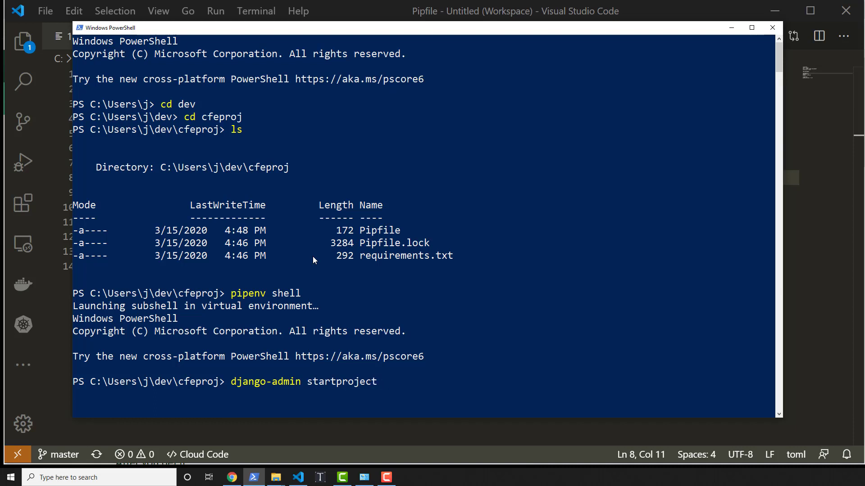
{"action": "type", "text": "cfehome"}
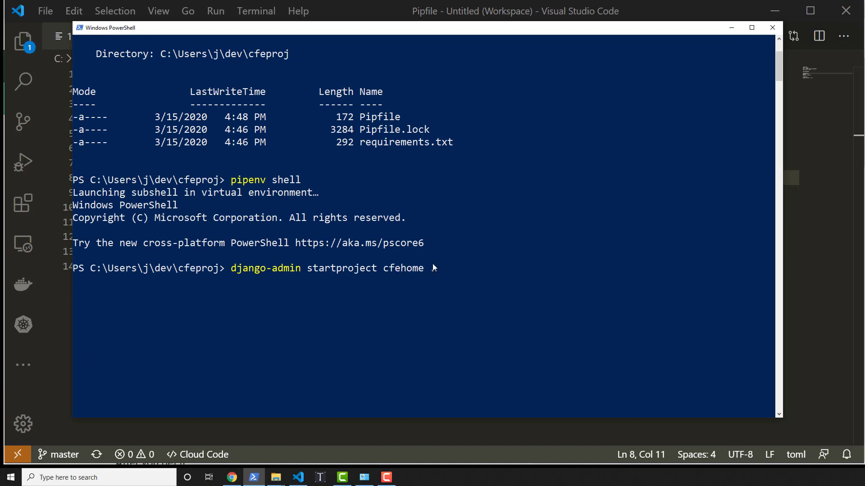
{"action": "type", "text": "."}
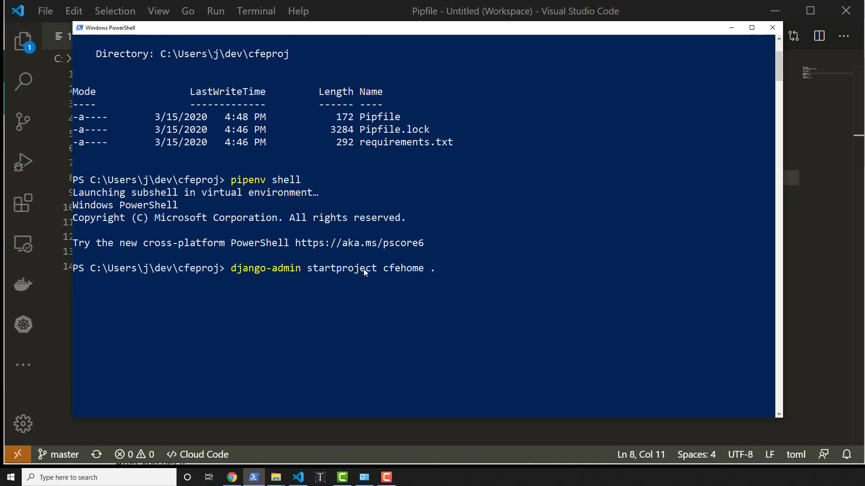
{"action": "key", "text": "BackSpace"}
{"action": "type", "text": "l"}
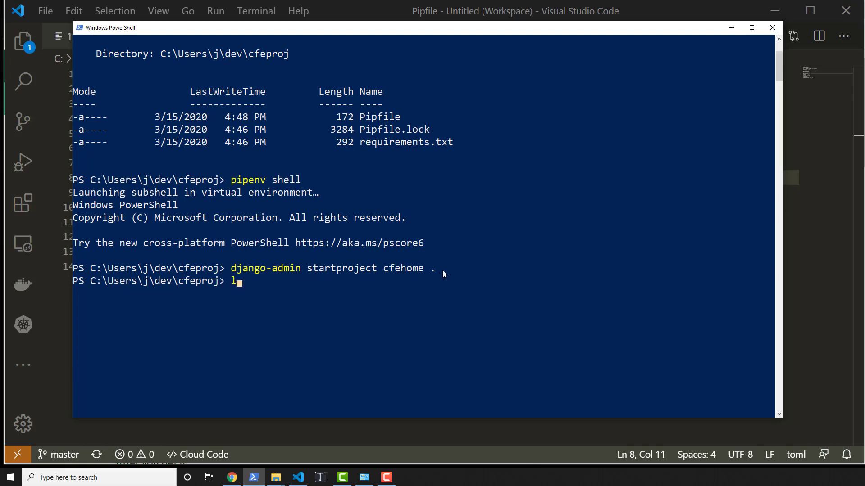
List the new cfehome package files and return to cfeproj, starting a python manage.py command
{"action": "key", "text": "Return"}
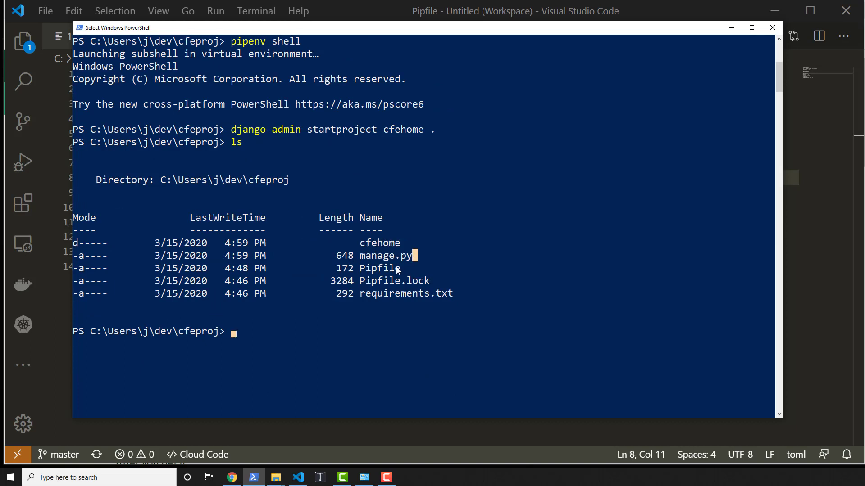
{"action": "mouse_move", "coordinate": [357, 252]}
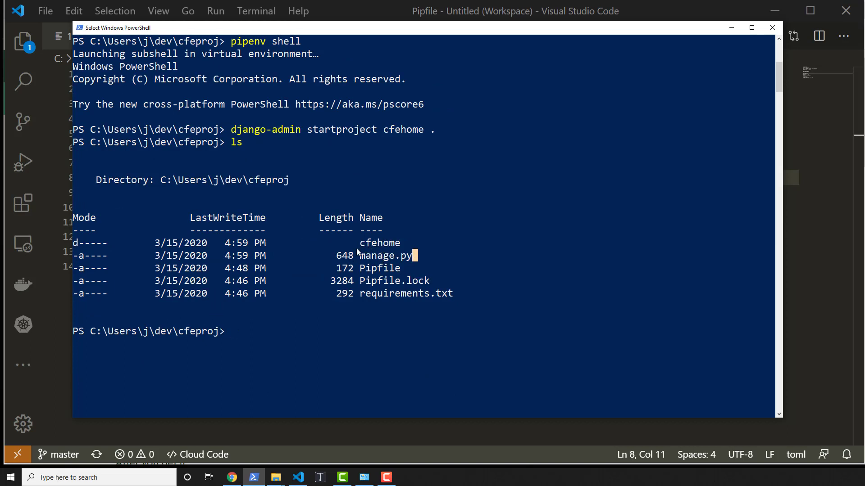
{"action": "type", "text": "c"}
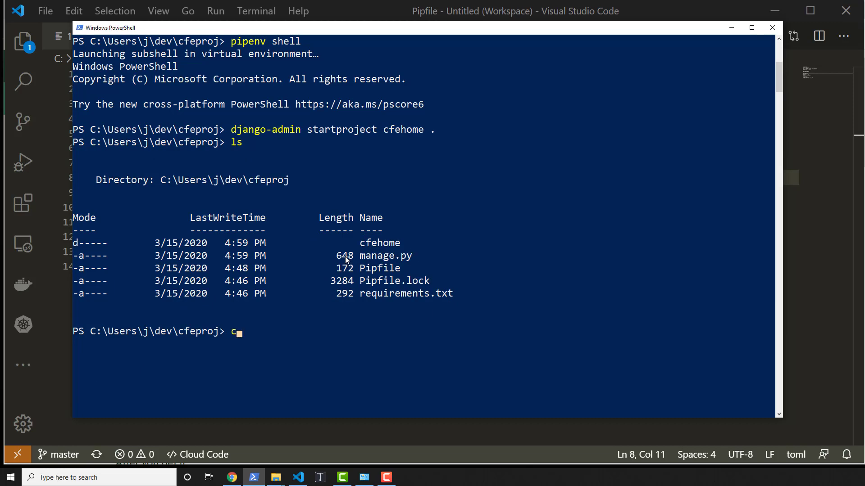
{"action": "type", "text": "d cfehom"}
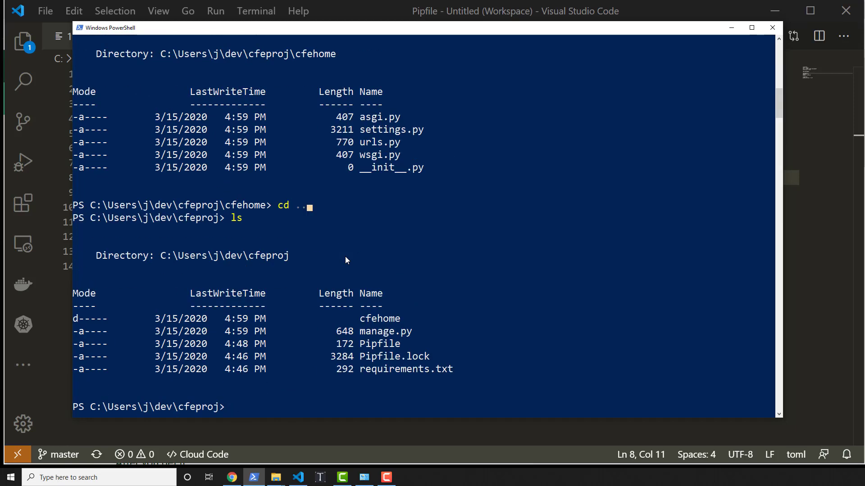
{"action": "type", "text": "python man"}
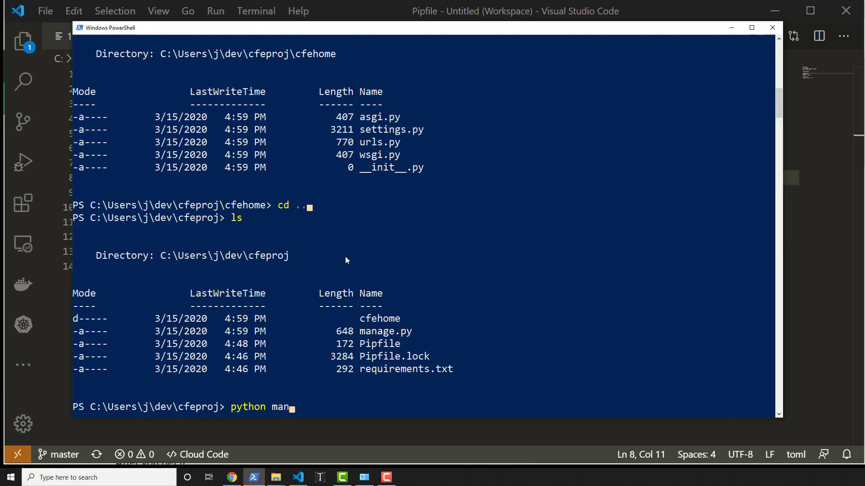
{"action": "type", "text": "age.py runserver"}
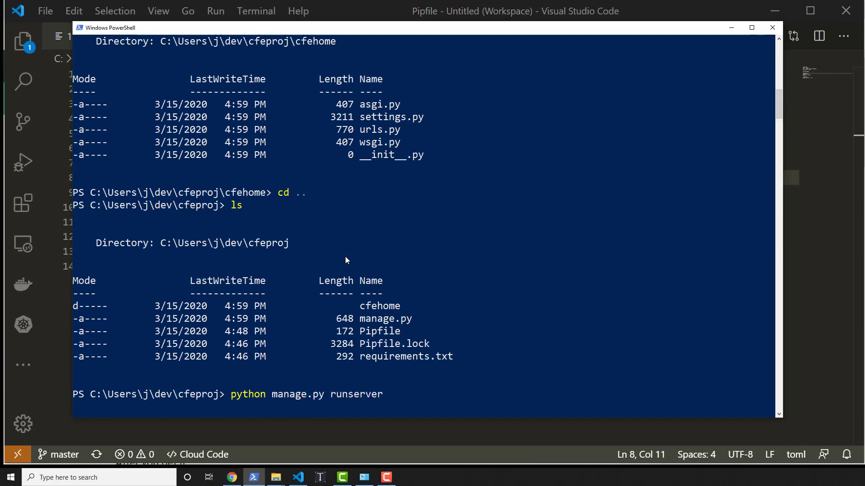
{"action": "key", "text": "Return"}
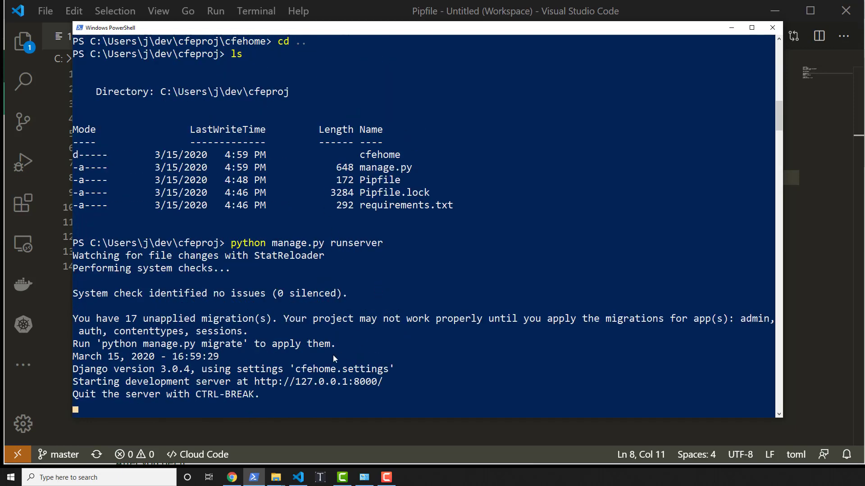
{"action": "left_click", "coordinate": [257, 382]}
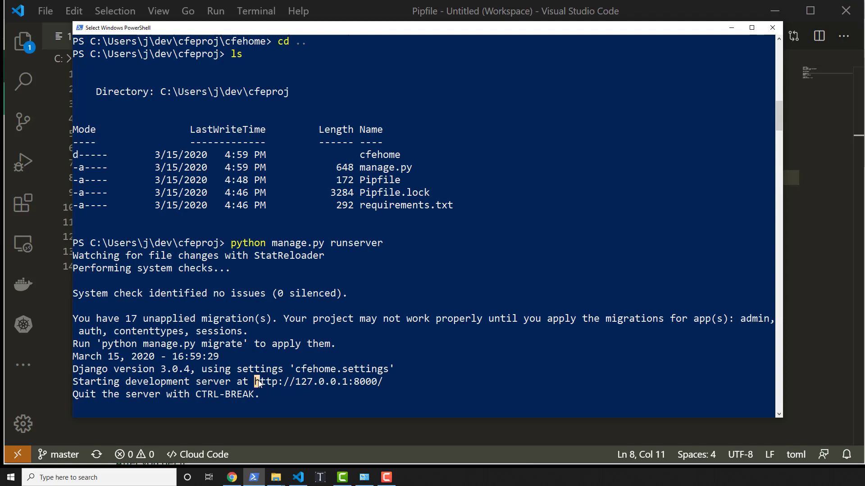
{"action": "key", "text": "alt+tab"}
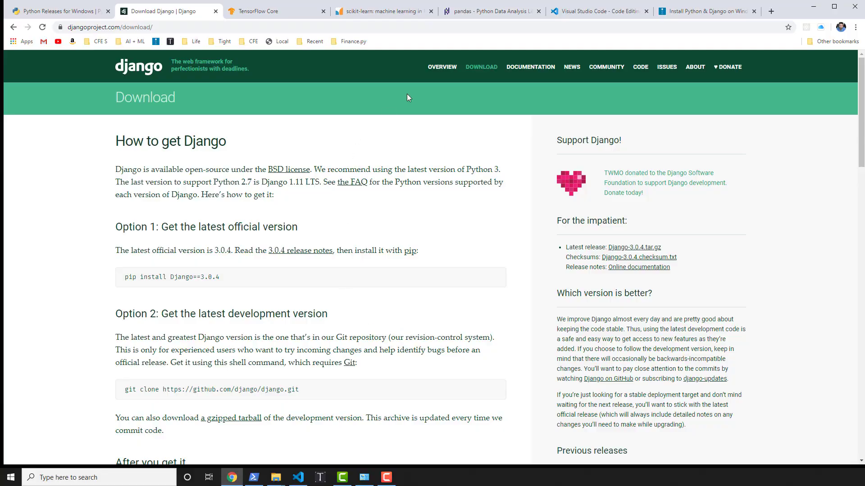
{"action": "mouse_move", "coordinate": [771, 11]}
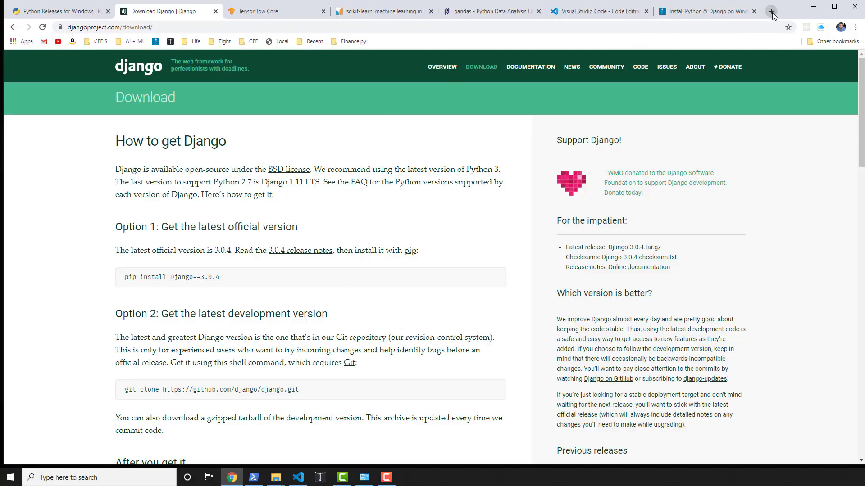
Load 127.0.0.1:8000 in a new Chrome tab showing the Django install-worked page
{"action": "left_click", "coordinate": [771, 11]}
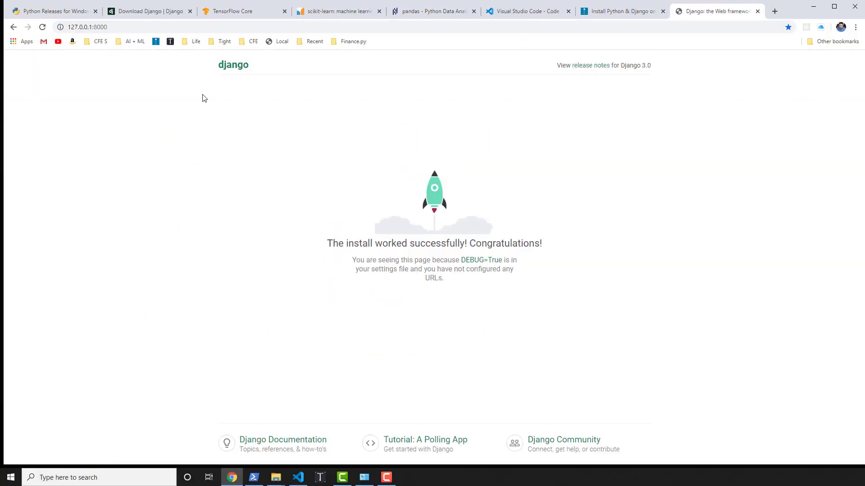
{"action": "mouse_move", "coordinate": [216, 93]}
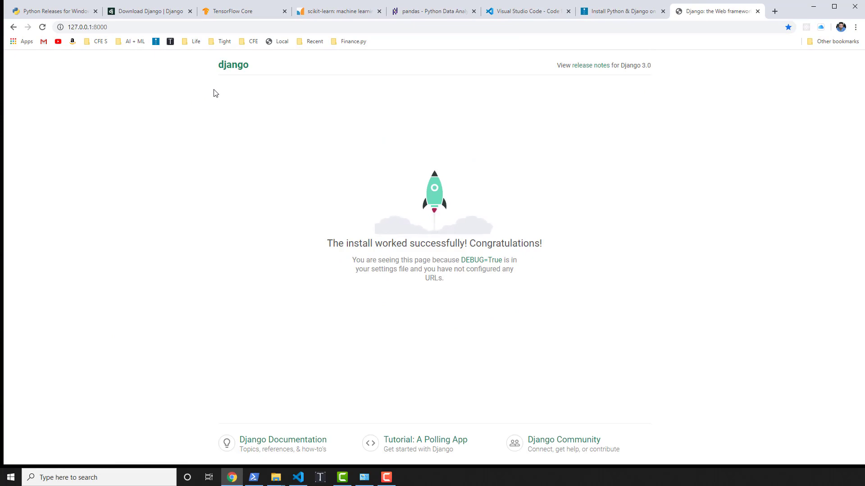
{"action": "key", "text": "alt+tab"}
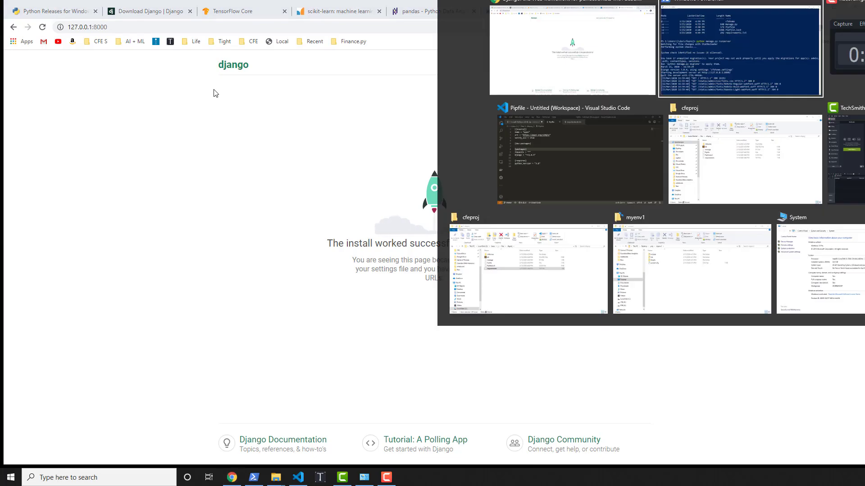
Return to PowerShell and stop the development server with Ctrl+C
{"action": "left_click", "coordinate": [740, 50]}
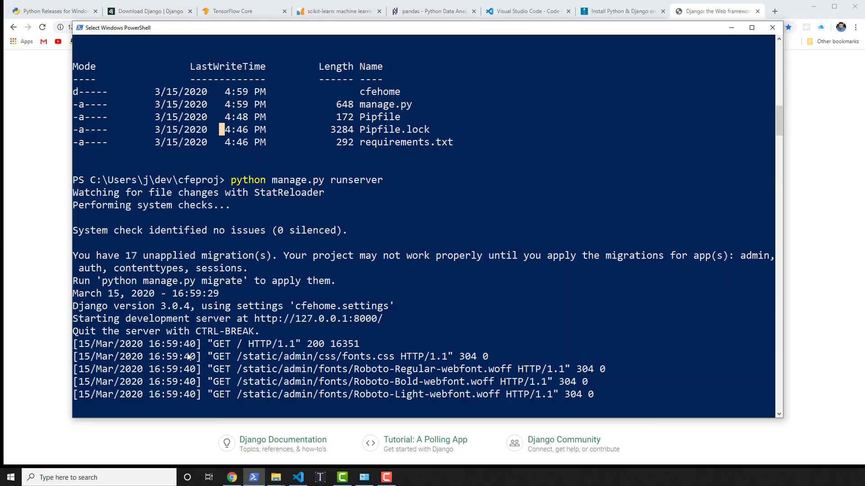
{"action": "mouse_move", "coordinate": [295, 330]}
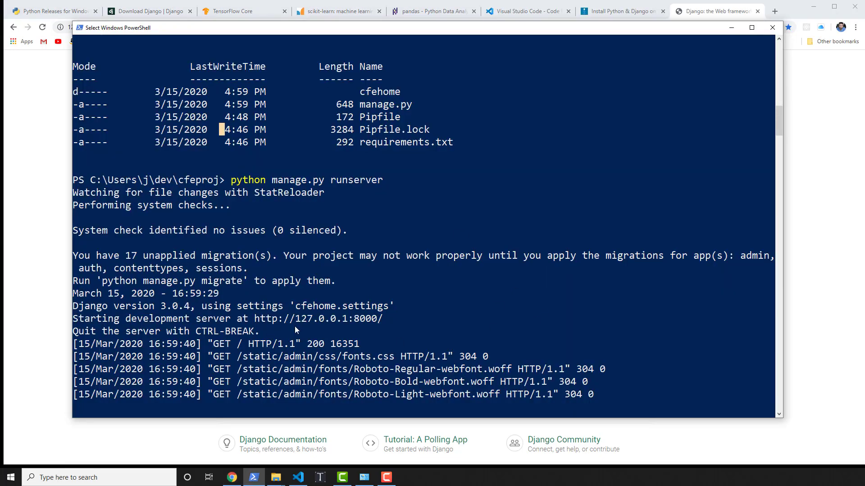
{"action": "mouse_move", "coordinate": [408, 232]}
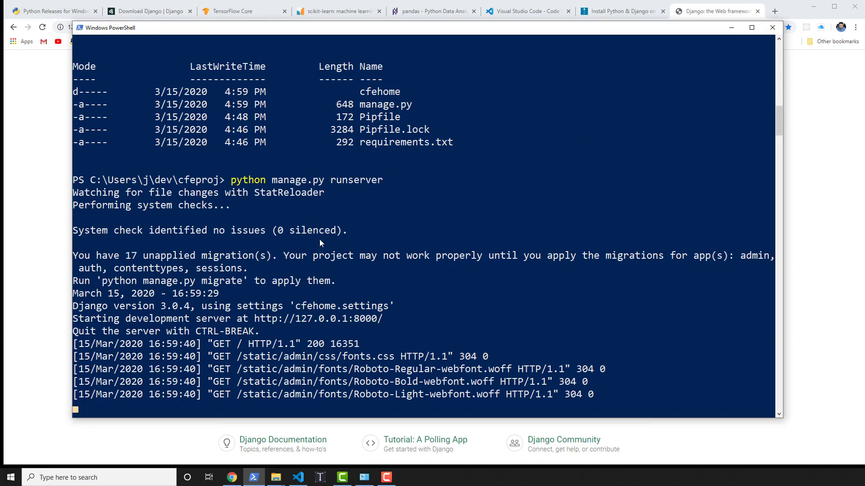
{"action": "key", "text": "ctrl+c"}
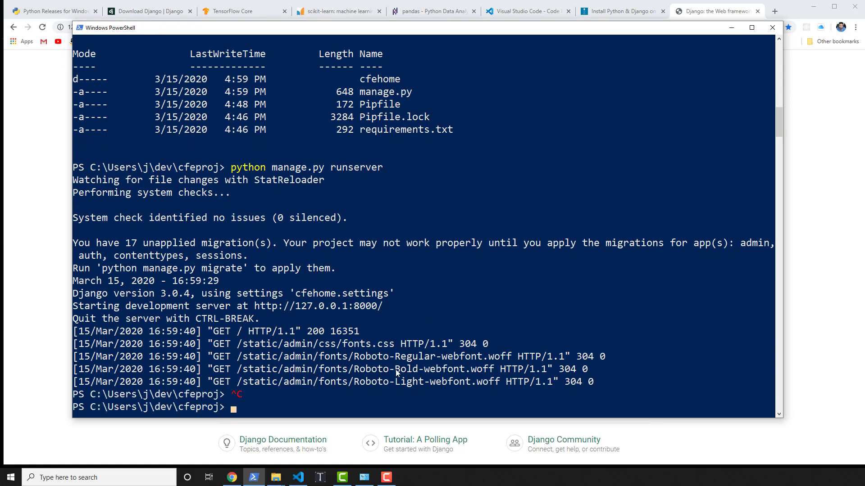
{"action": "mouse_move", "coordinate": [41, 179]}
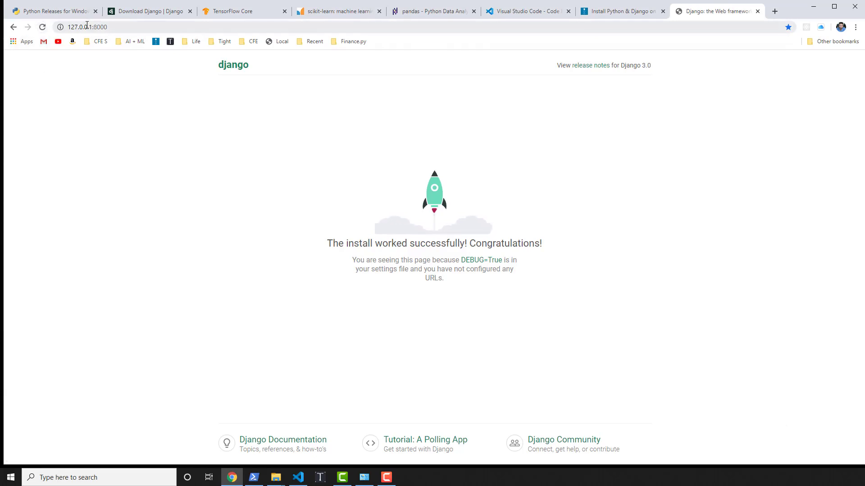
Reload 127.0.0.1:8000 in Chrome, which now reports connection refused
{"action": "left_click", "coordinate": [42, 26]}
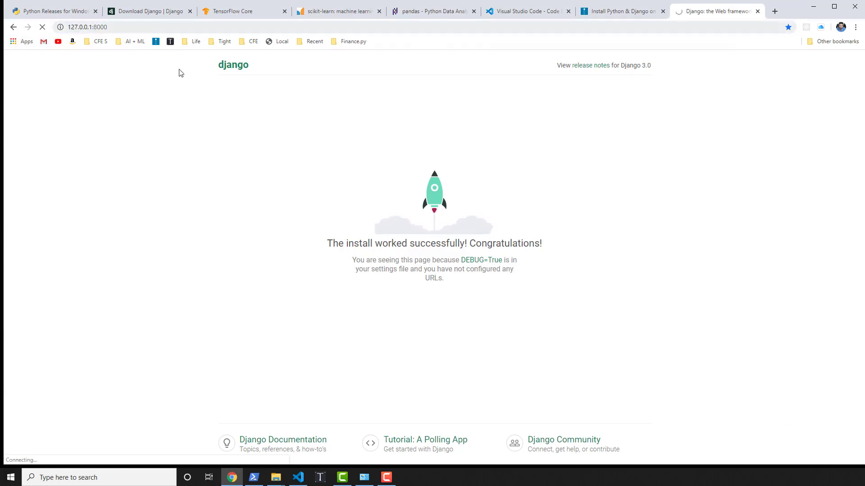
{"action": "left_click", "coordinate": [42, 26]}
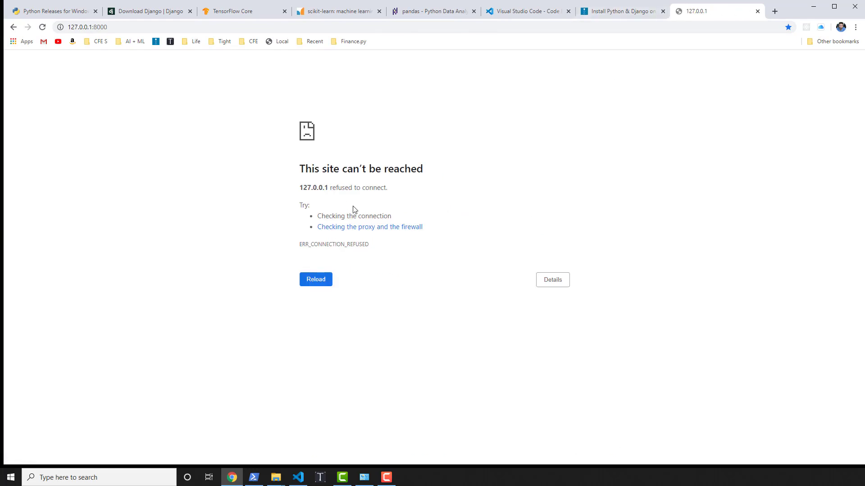
{"action": "left_click", "coordinate": [253, 477]}
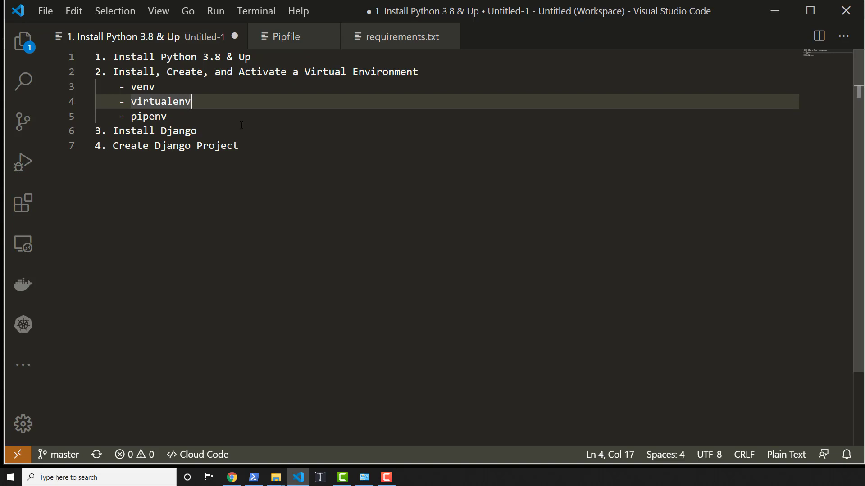
{"action": "mouse_move", "coordinate": [370, 116]}
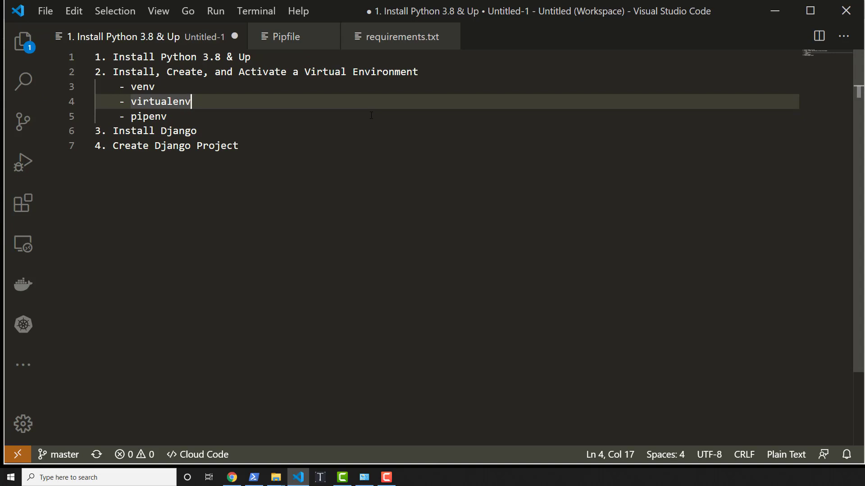